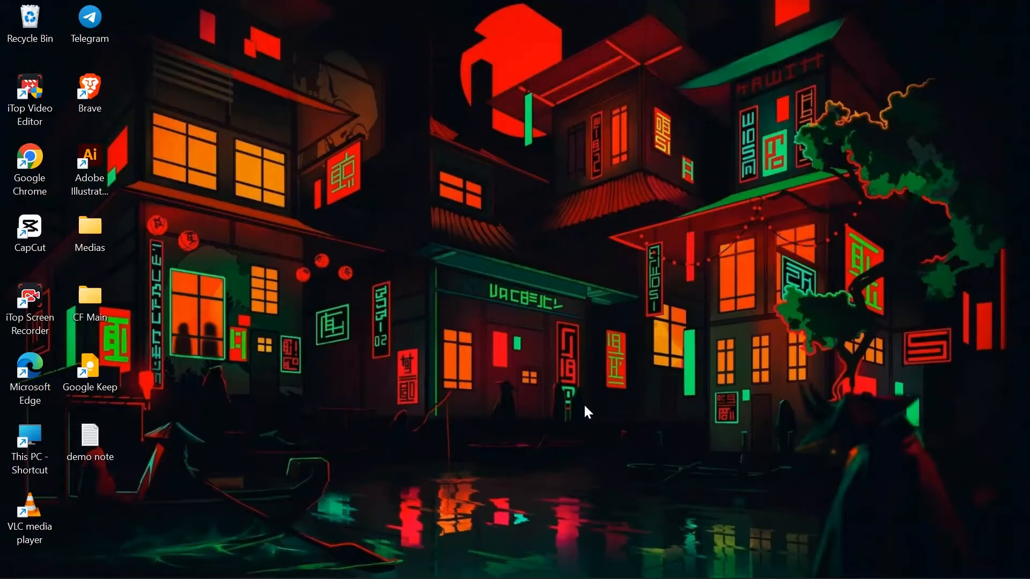
pyautogui.moveTo(559, 275)
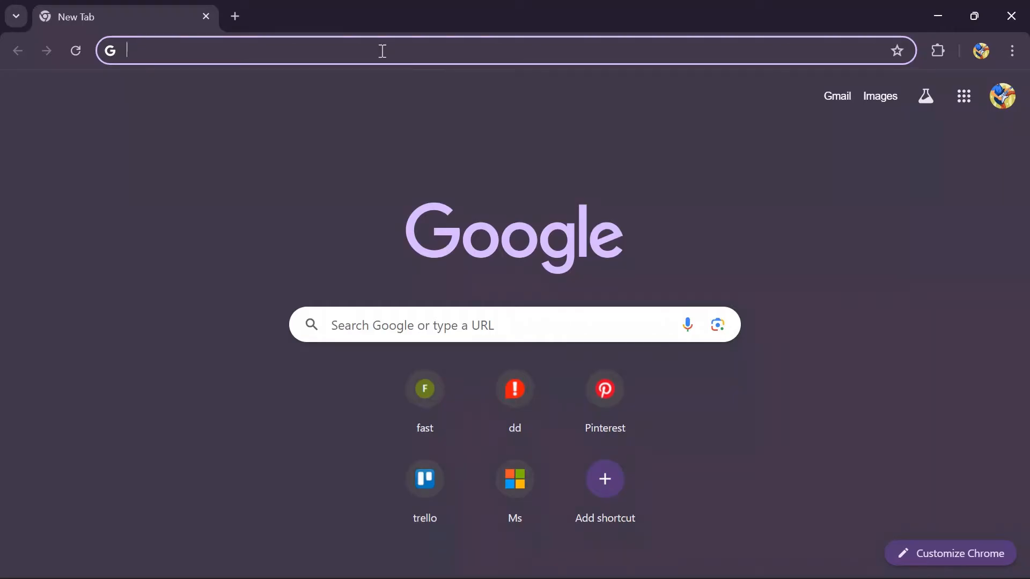
pyautogui.write('google authenticator for pc')
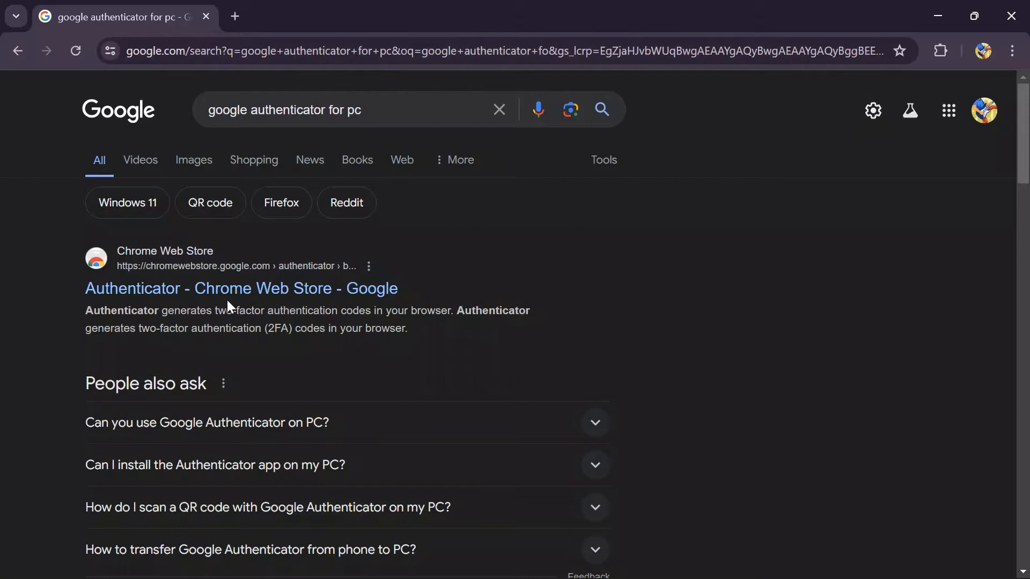
pyautogui.scroll(-3)
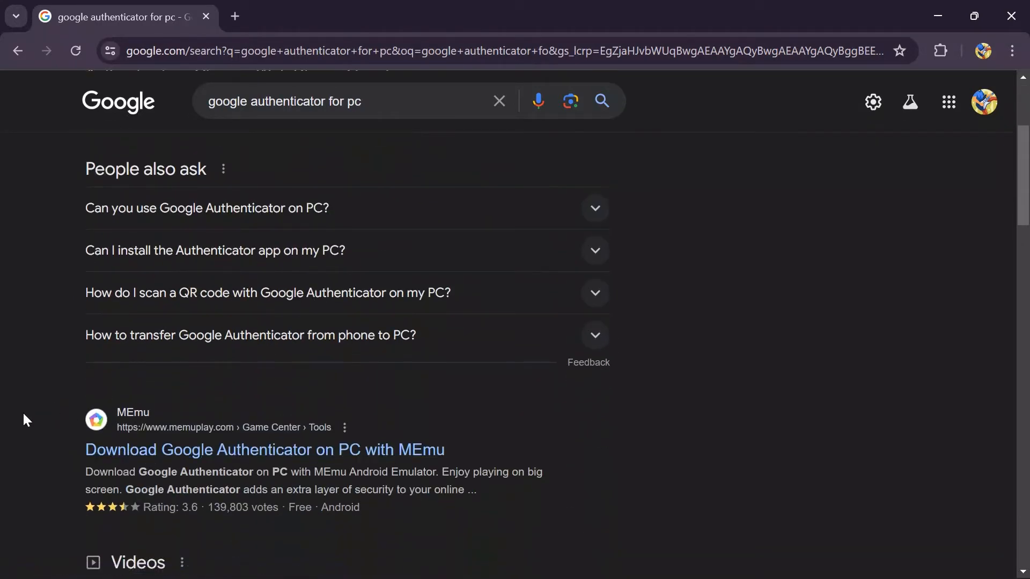
pyautogui.scroll(-3)
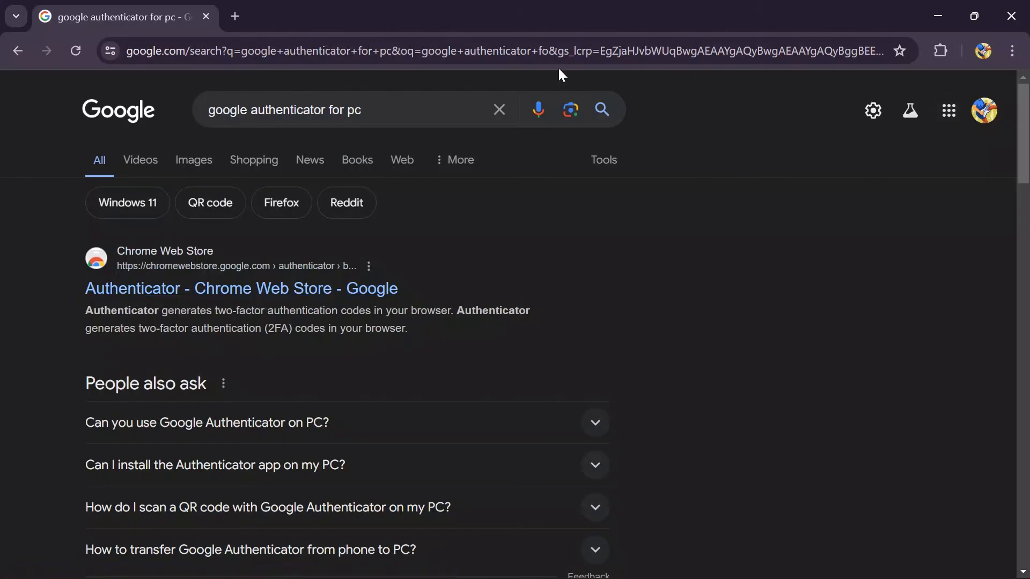
pyautogui.scroll(-3)
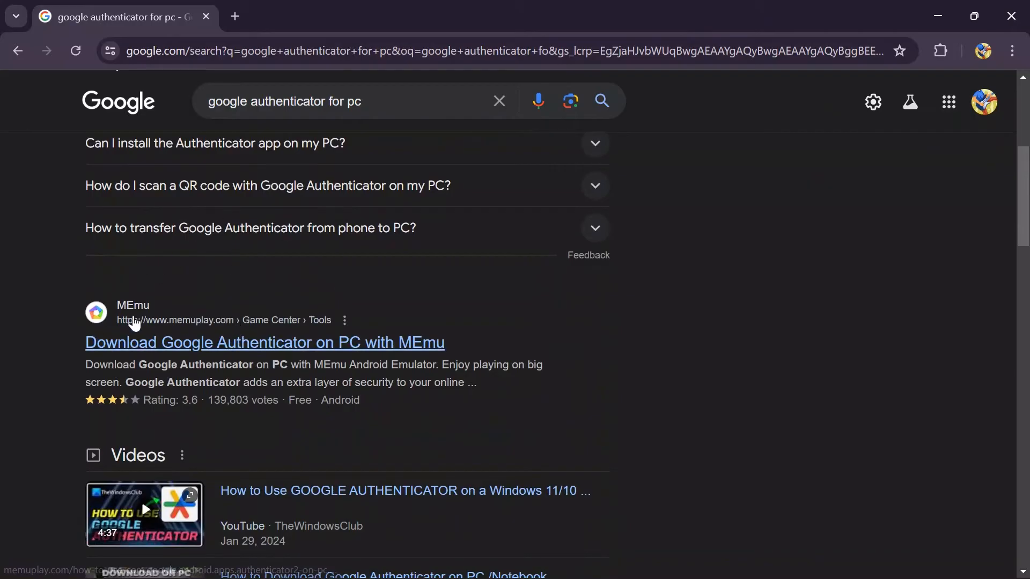
pyautogui.moveTo(480, 316)
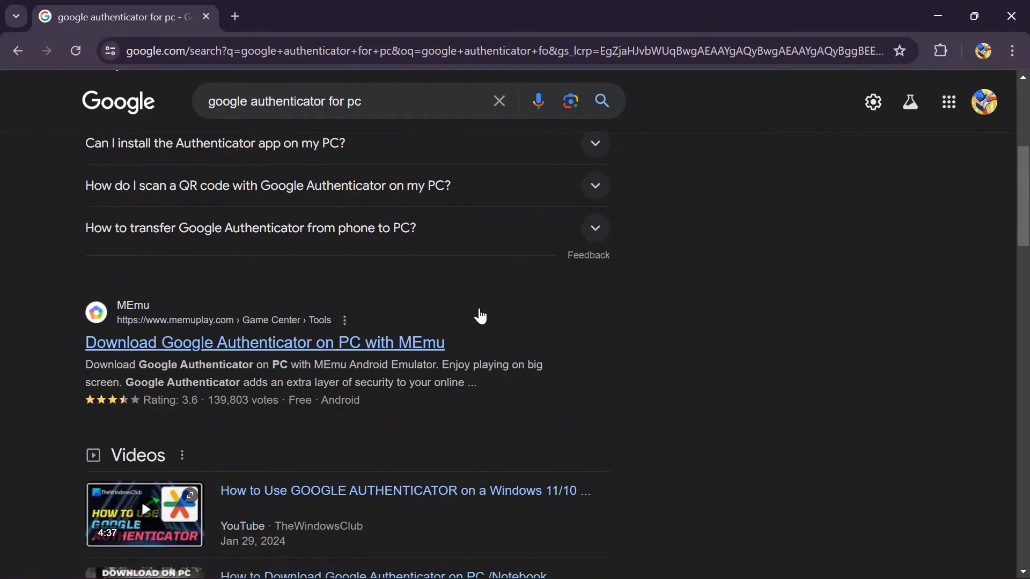